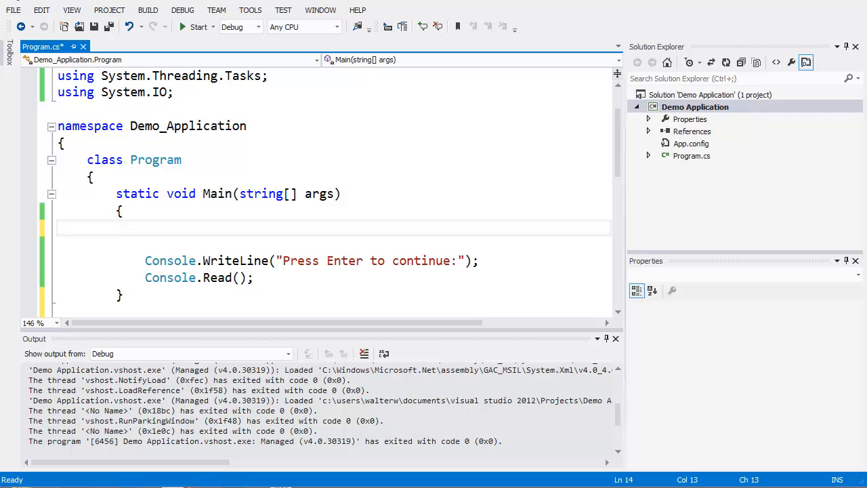
{"action": "mouse_move", "coordinate": [410, 278]}
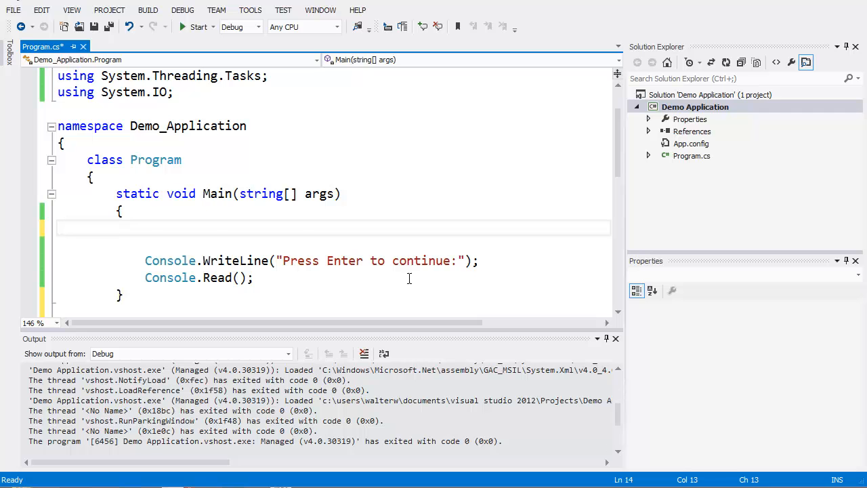
In Main, add the call getSubDirectoryList(@"C:\Windows\"); above the Console.WriteLine prompt
{"action": "type", "text": "get"}
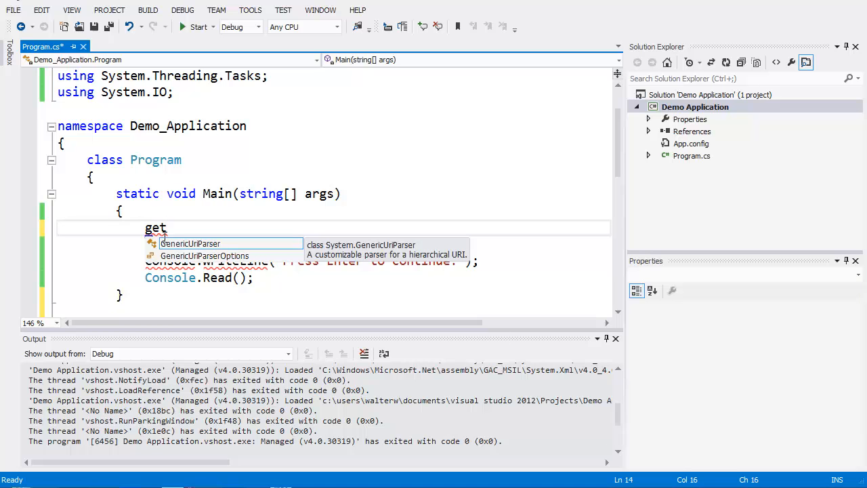
{"action": "type", "text": "SubD"}
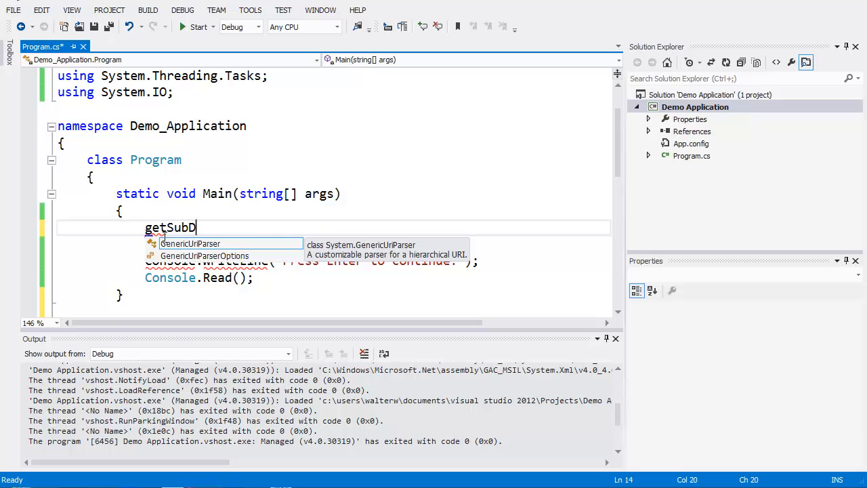
{"action": "type", "text": "irectoryList"}
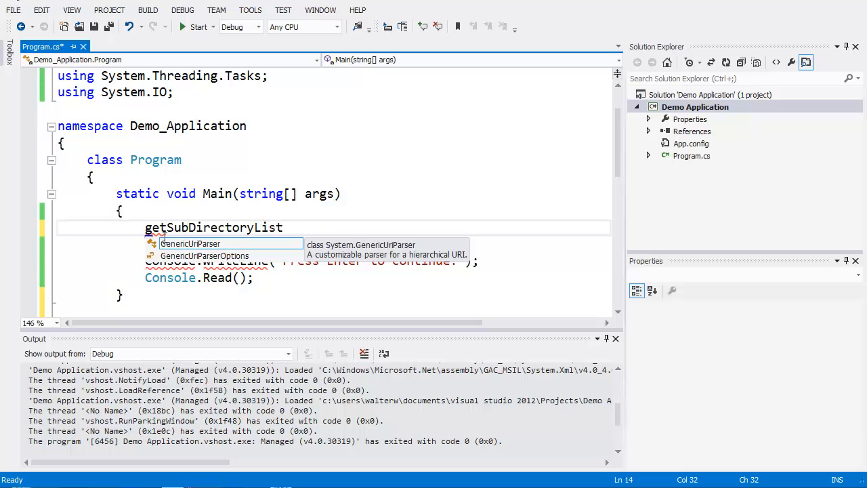
{"action": "type", "text": "("}
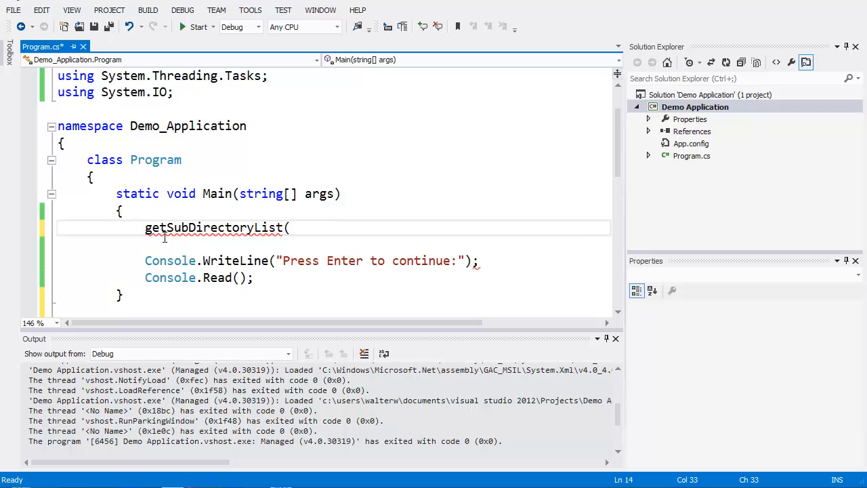
{"action": "type", "text": "@"}
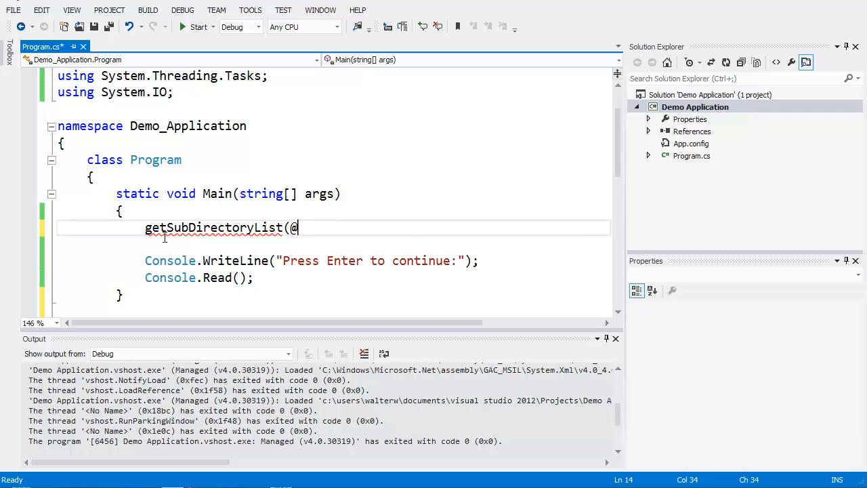
{"action": "type", "text": "\""}
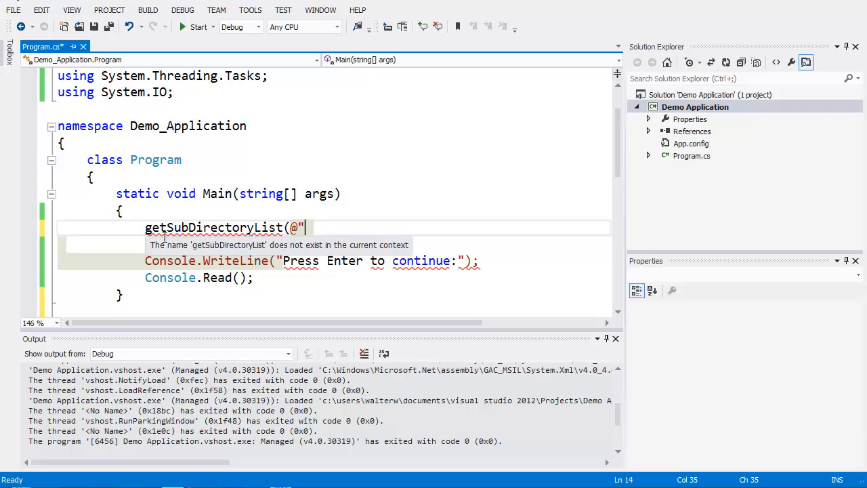
{"action": "type", "text": "C:\\"}
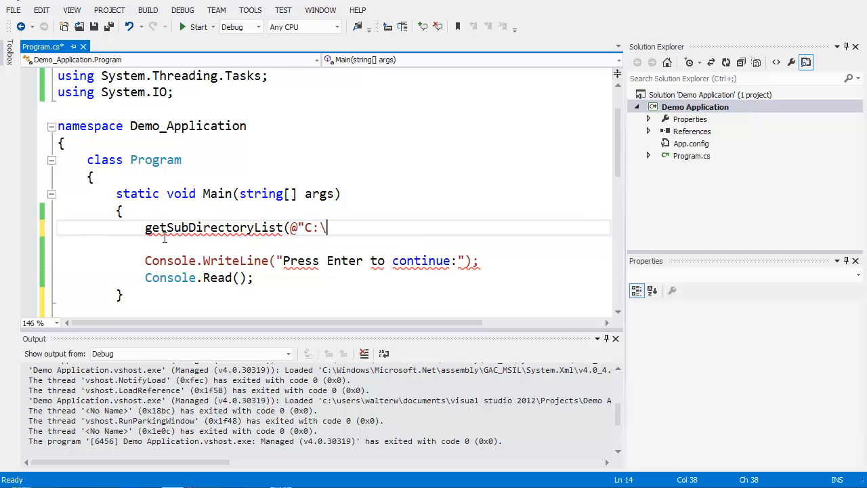
{"action": "type", "text": "Windows"}
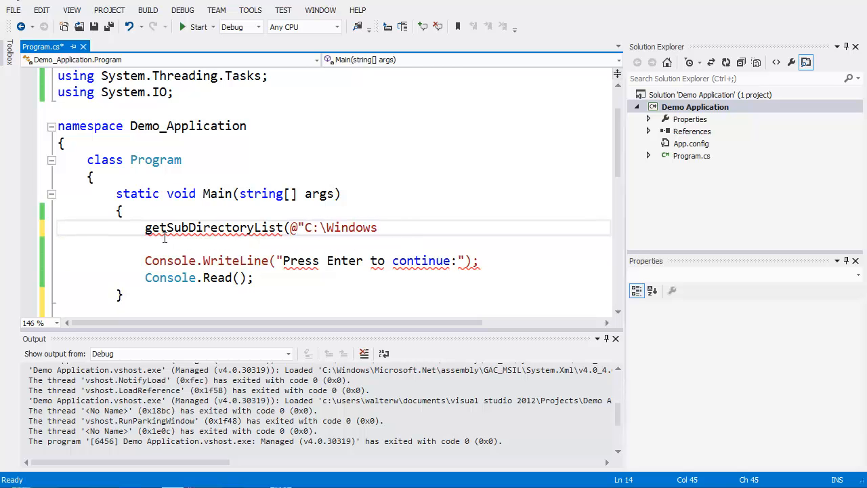
{"action": "type", "text": "\\"}
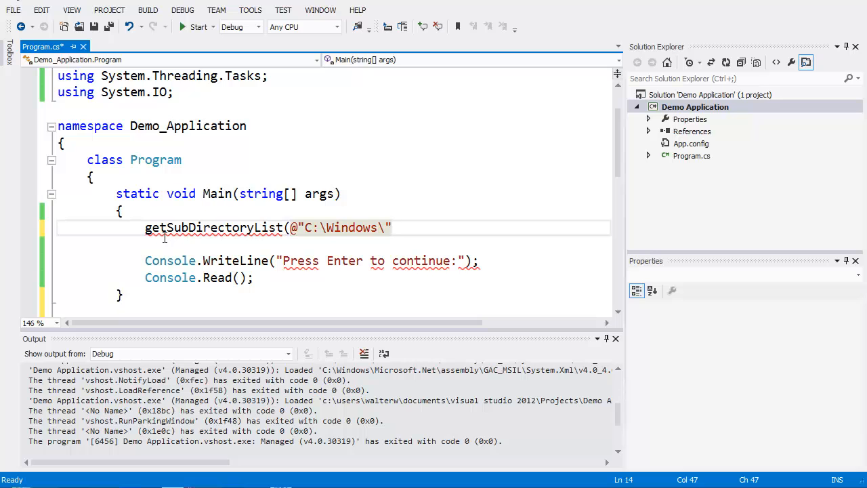
{"action": "type", "text": ");"}
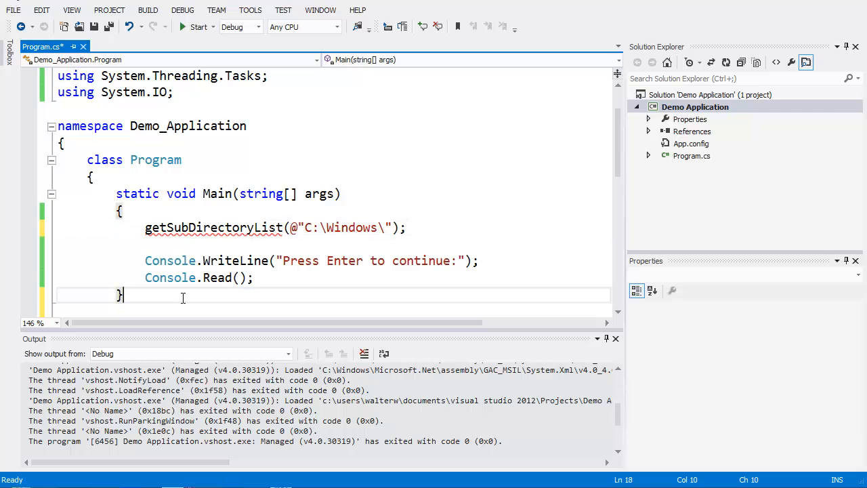
Declare static void getSubDirectoryList(string workingDirectory) below Main and open its body
{"action": "type", "text": "st"}
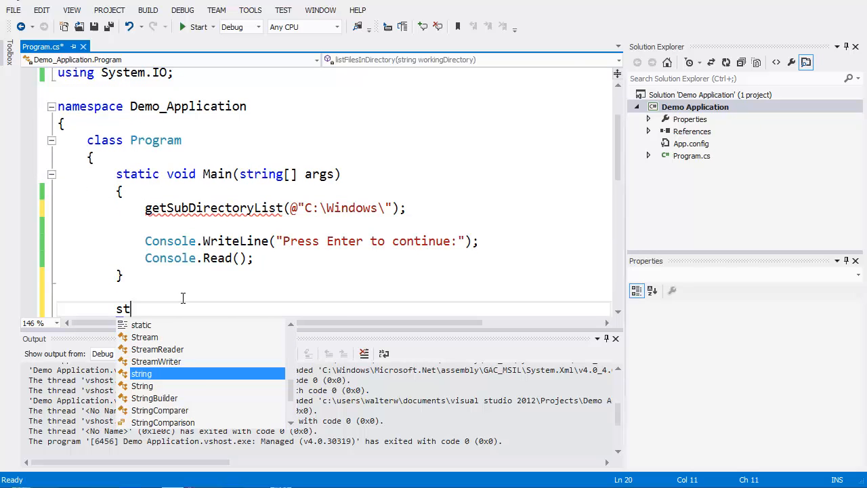
{"action": "type", "text": "atic void getS"}
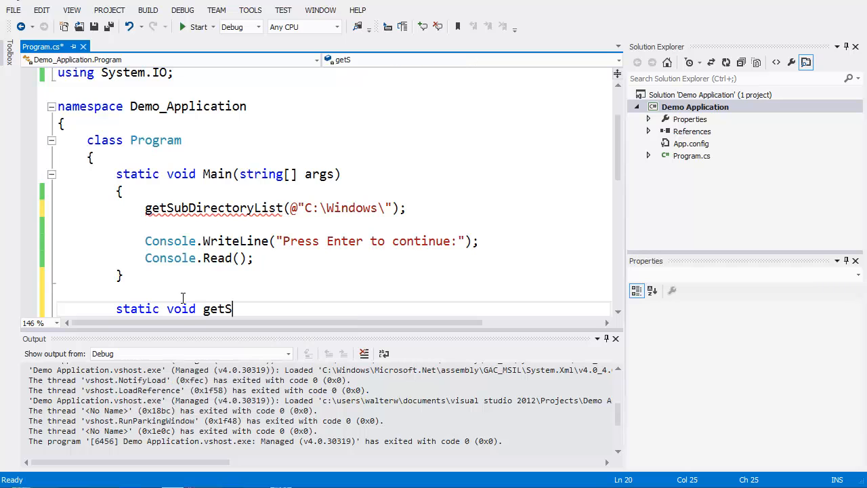
{"action": "type", "text": "ubDirect"}
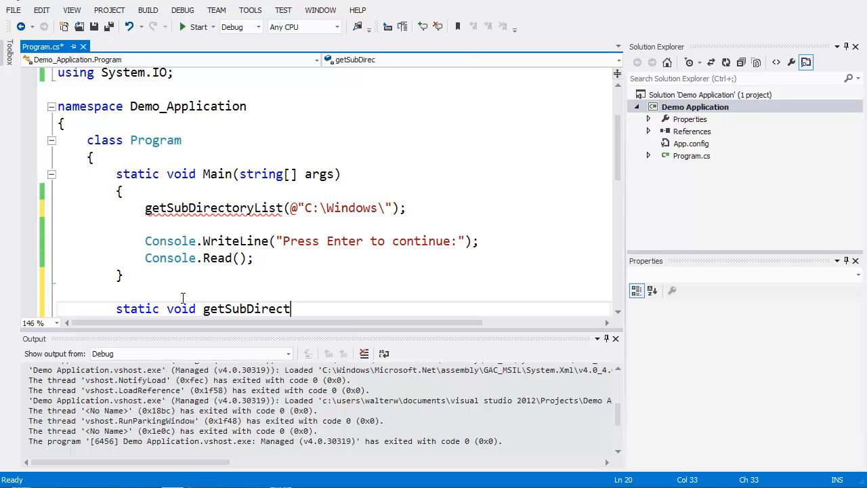
{"action": "type", "text": "oryList("}
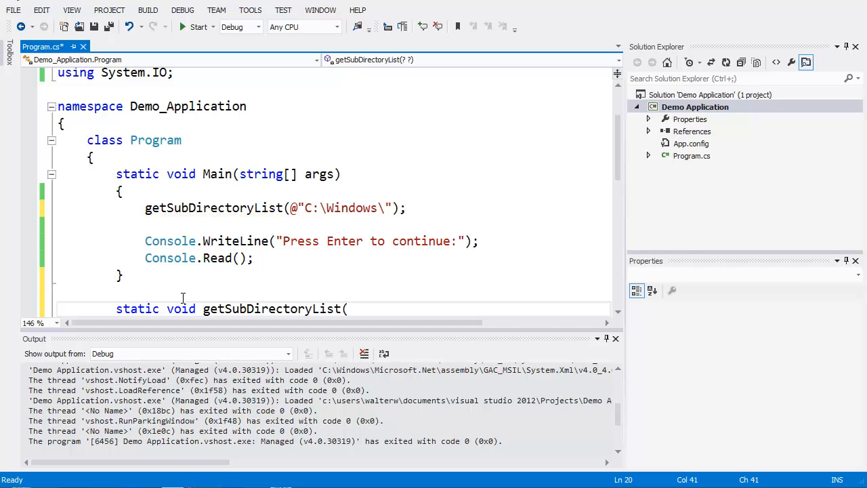
{"action": "type", "text": "string workingDirectory"}
{"action": "type", "text": "{"}
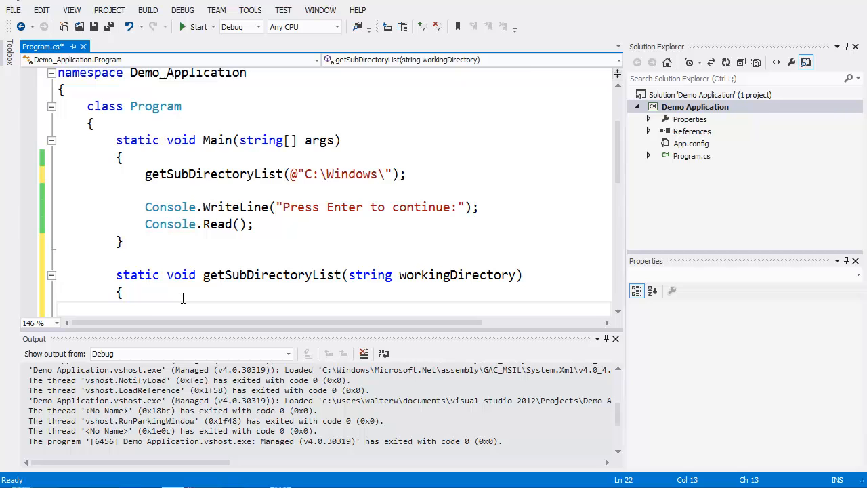
Write string[] directories = Directory.GetDirectories(workingDirectory); picking GetDirectories from IntelliSense
{"action": "type", "text": "string"}
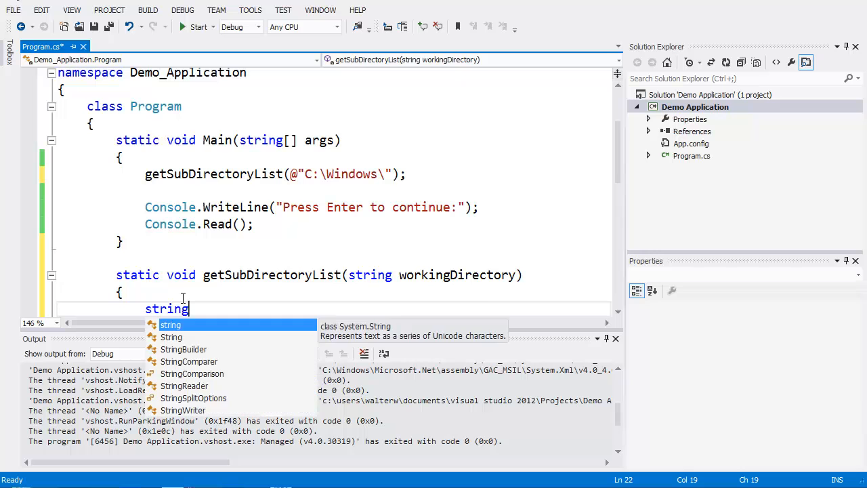
{"action": "type", "text": "[]"}
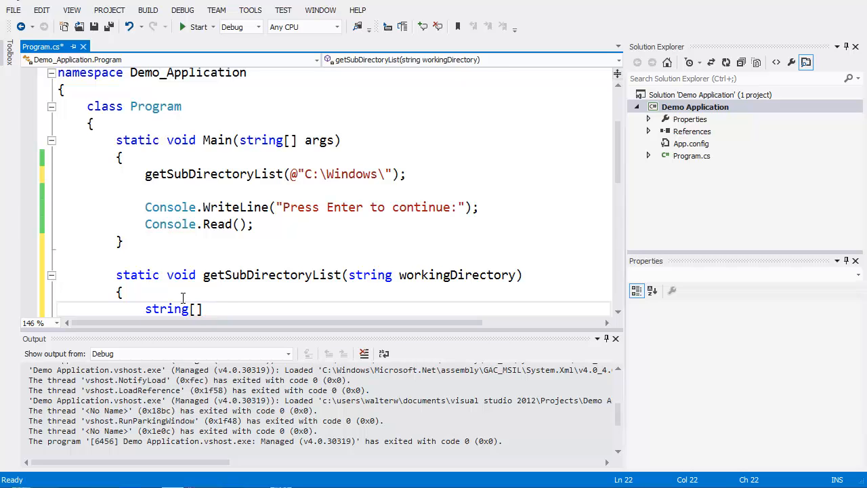
{"action": "type", "text": "di"}
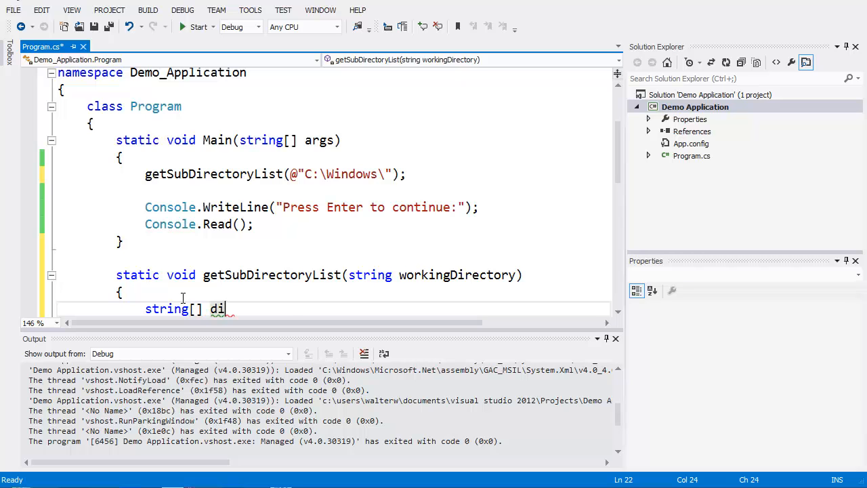
{"action": "type", "text": "rectories ="}
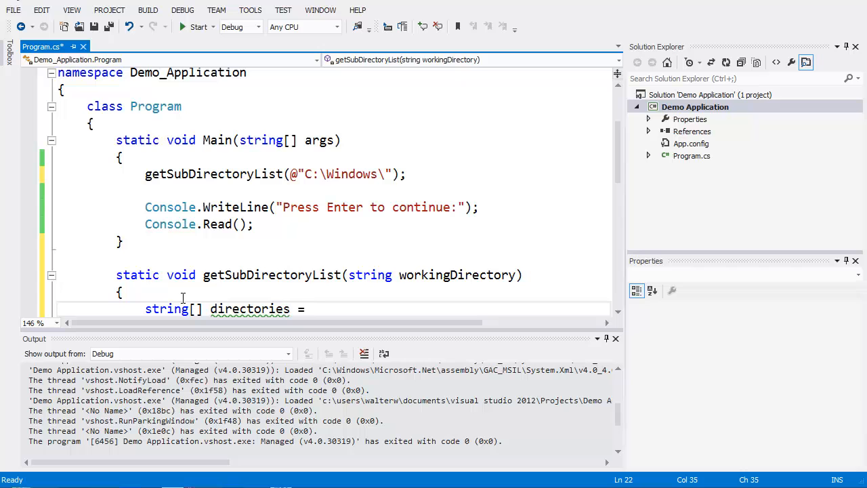
{"action": "type", "text": "Directory"}
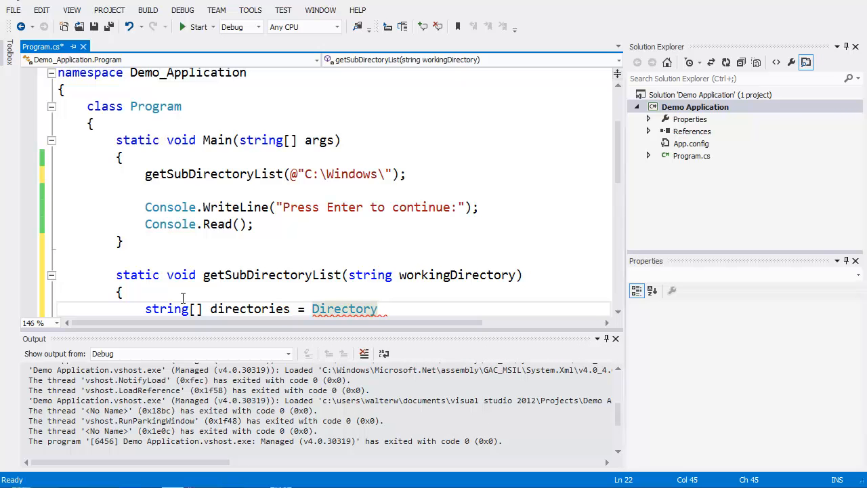
{"action": "type", "text": "."}
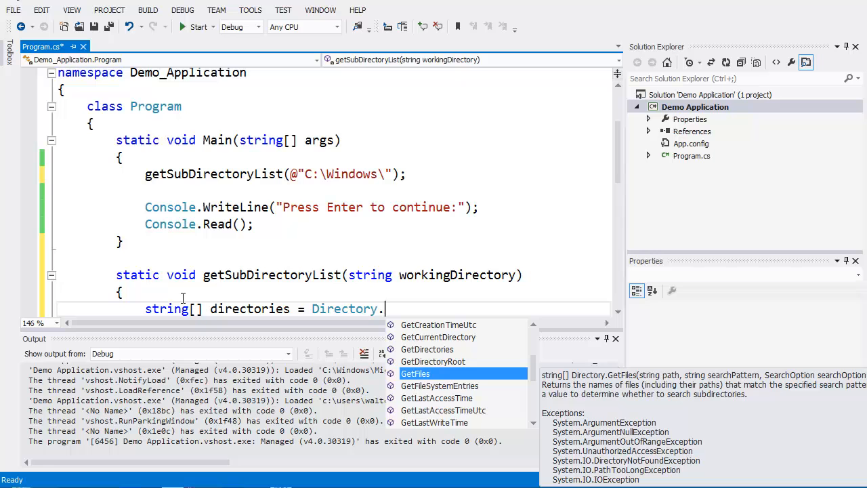
{"action": "type", "text": "GetDirectories"}
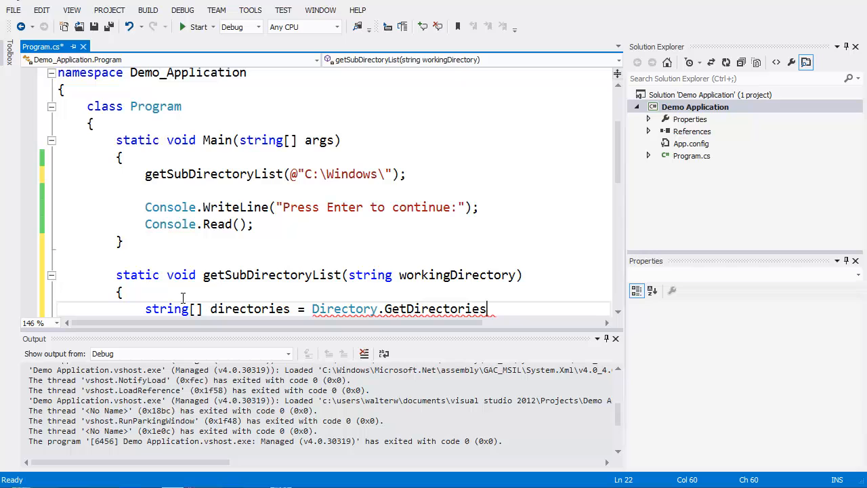
{"action": "type", "text": "("}
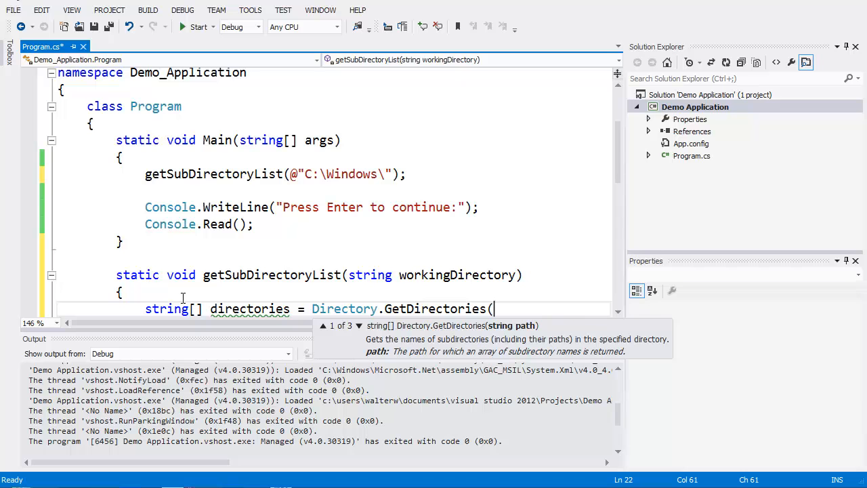
{"action": "type", "text": "workingDirectory)"}
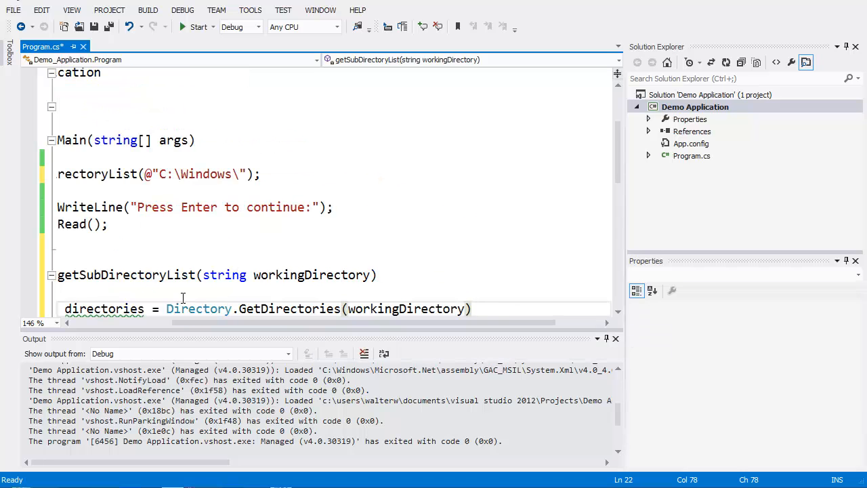
{"action": "type", "text": ";"}
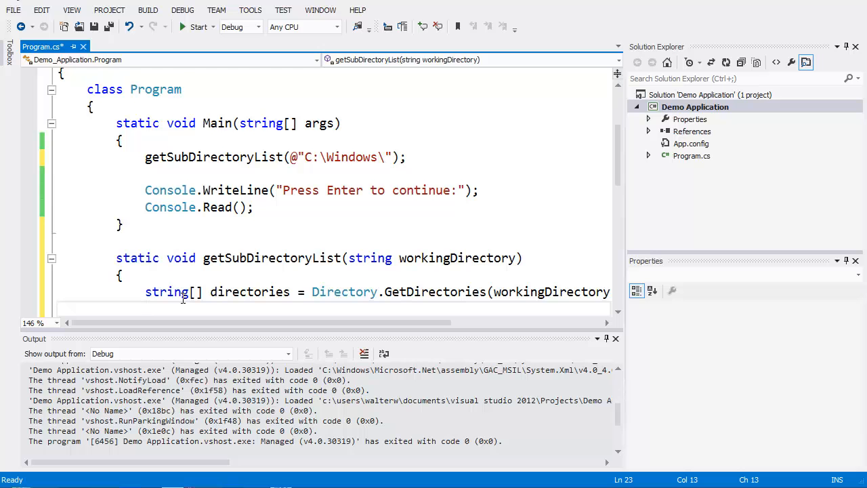
Add foreach (string directory in directories) { Console.WriteLine(directory); } to print each subdirectory
{"action": "scroll", "scroll_direction": "down", "scroll_amount": 3}
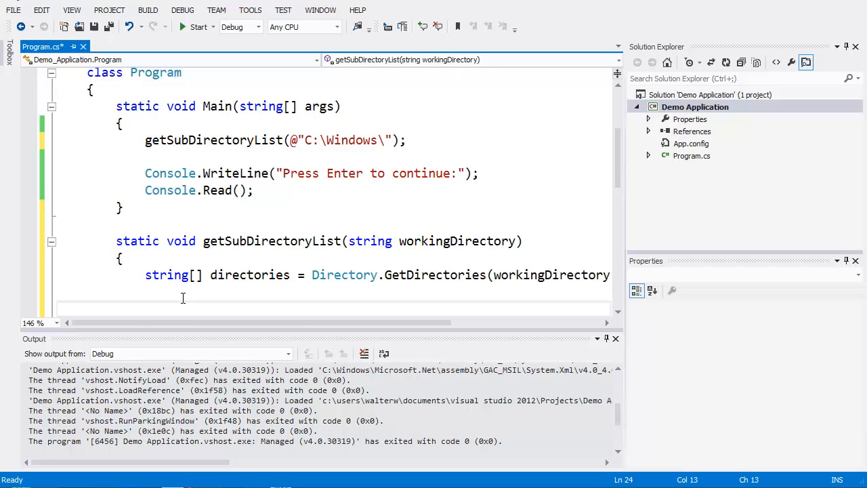
{"action": "type", "text": "foreach("}
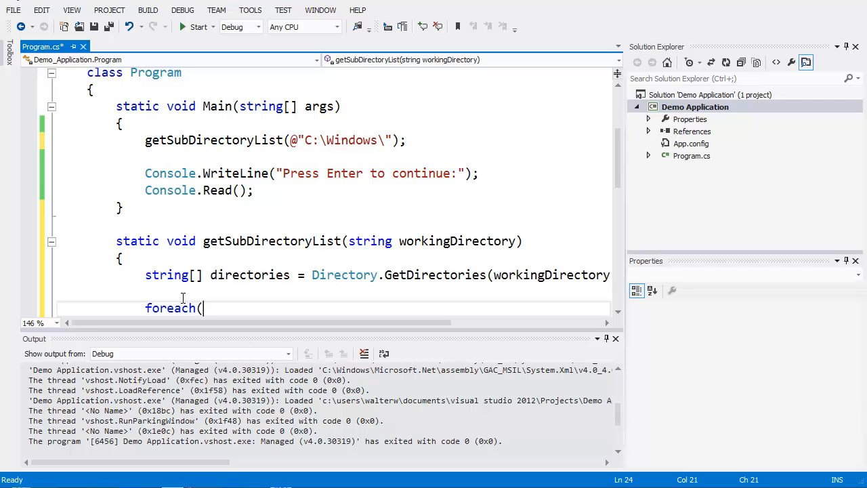
{"action": "type", "text": "string"}
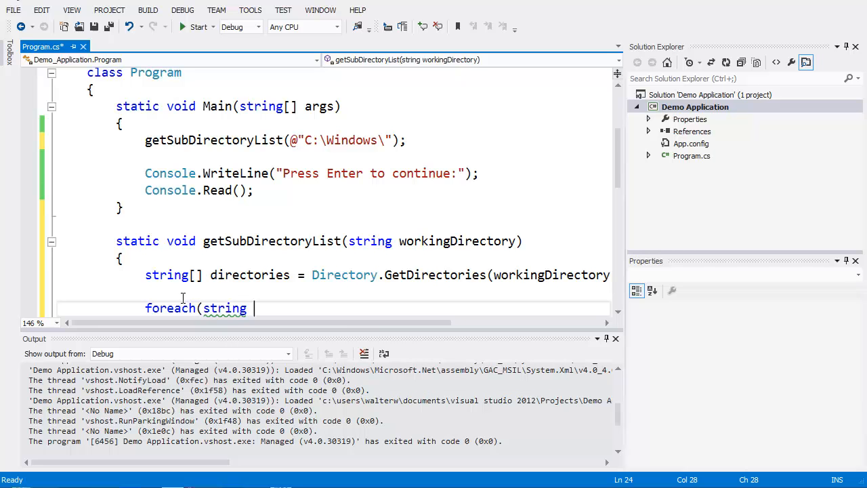
{"action": "type", "text": "directory in directories"}
{"action": "type", "text": "{"}
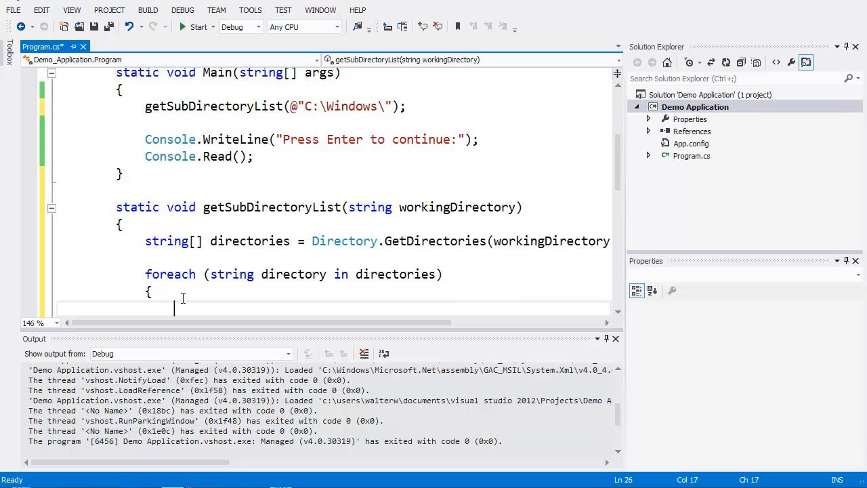
{"action": "type", "text": "Console"}
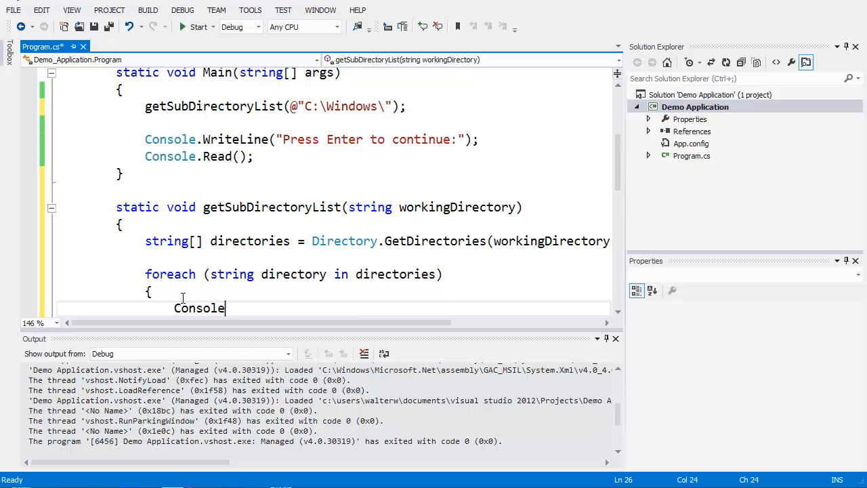
{"action": "type", "text": ".WriteLine"}
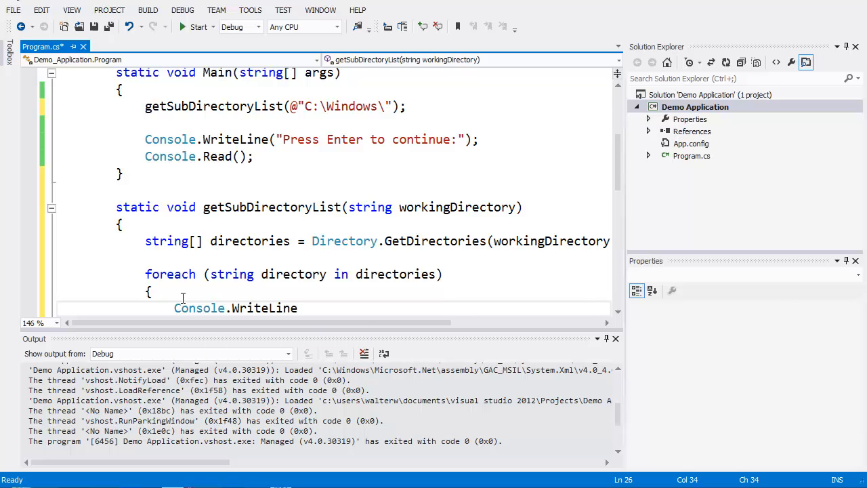
{"action": "type", "text": "(directory);"}
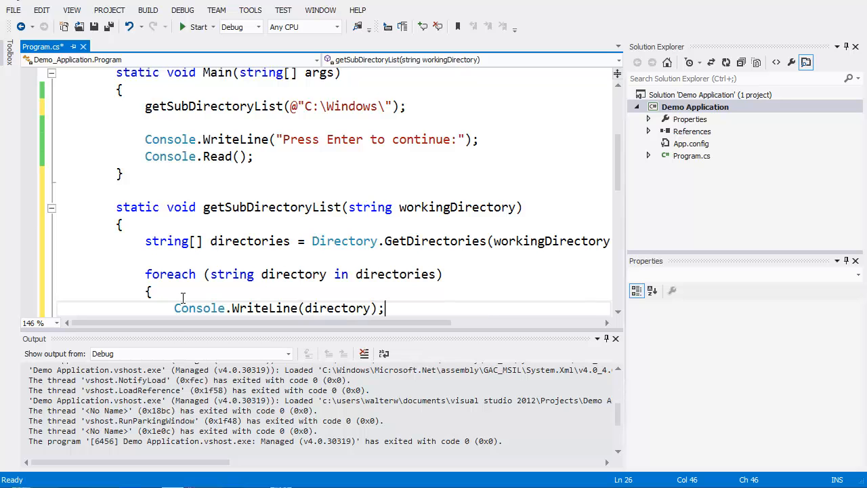
Save with Ctrl+S, run to list the C:\Windows subdirectories, then close the console window
{"action": "key", "text": "ctrl+s"}
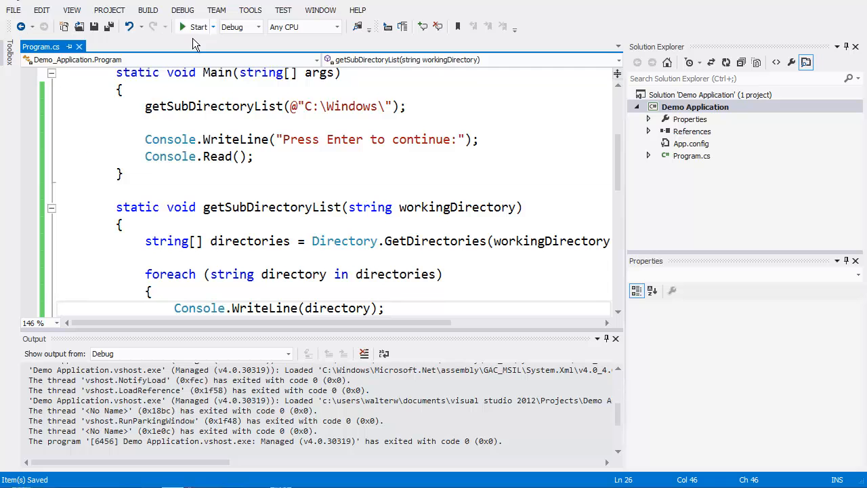
{"action": "left_click", "coordinate": [197, 27]}
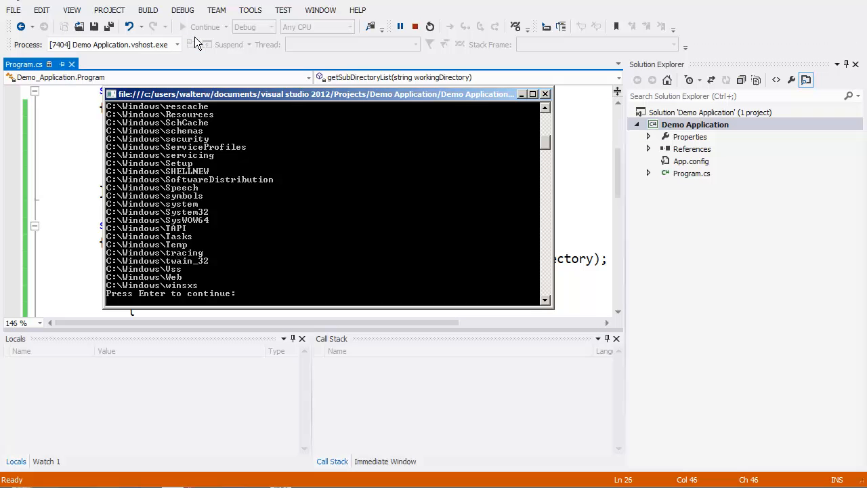
{"action": "mouse_move", "coordinate": [453, 197]}
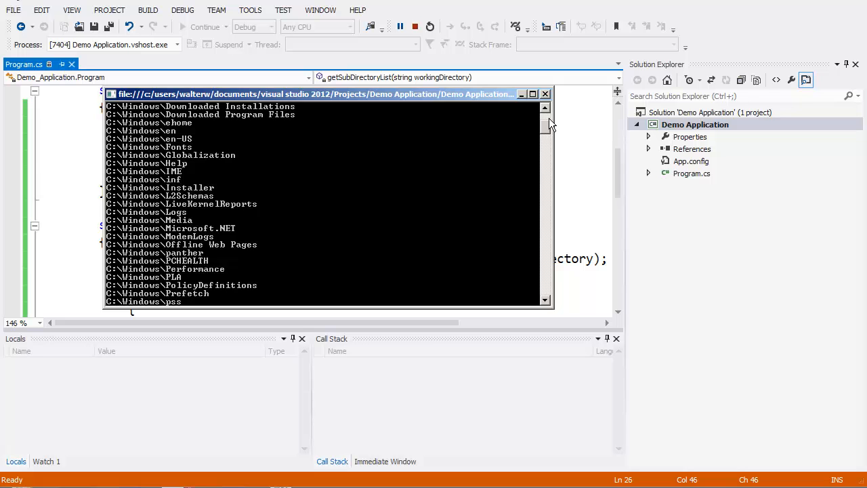
{"action": "scroll", "scroll_direction": "down", "scroll_amount": 3}
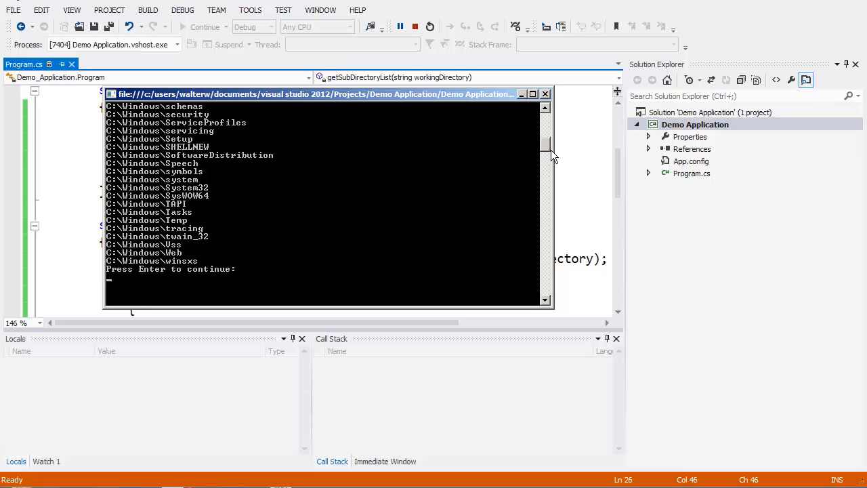
{"action": "left_click", "coordinate": [415, 27]}
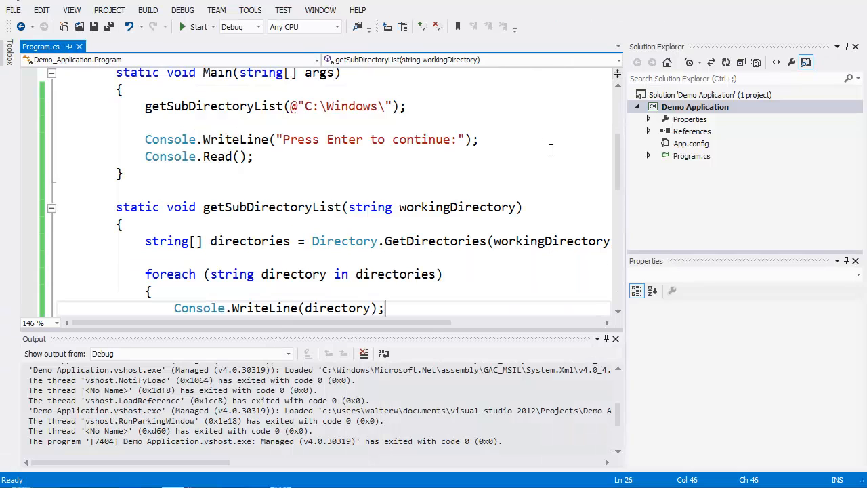